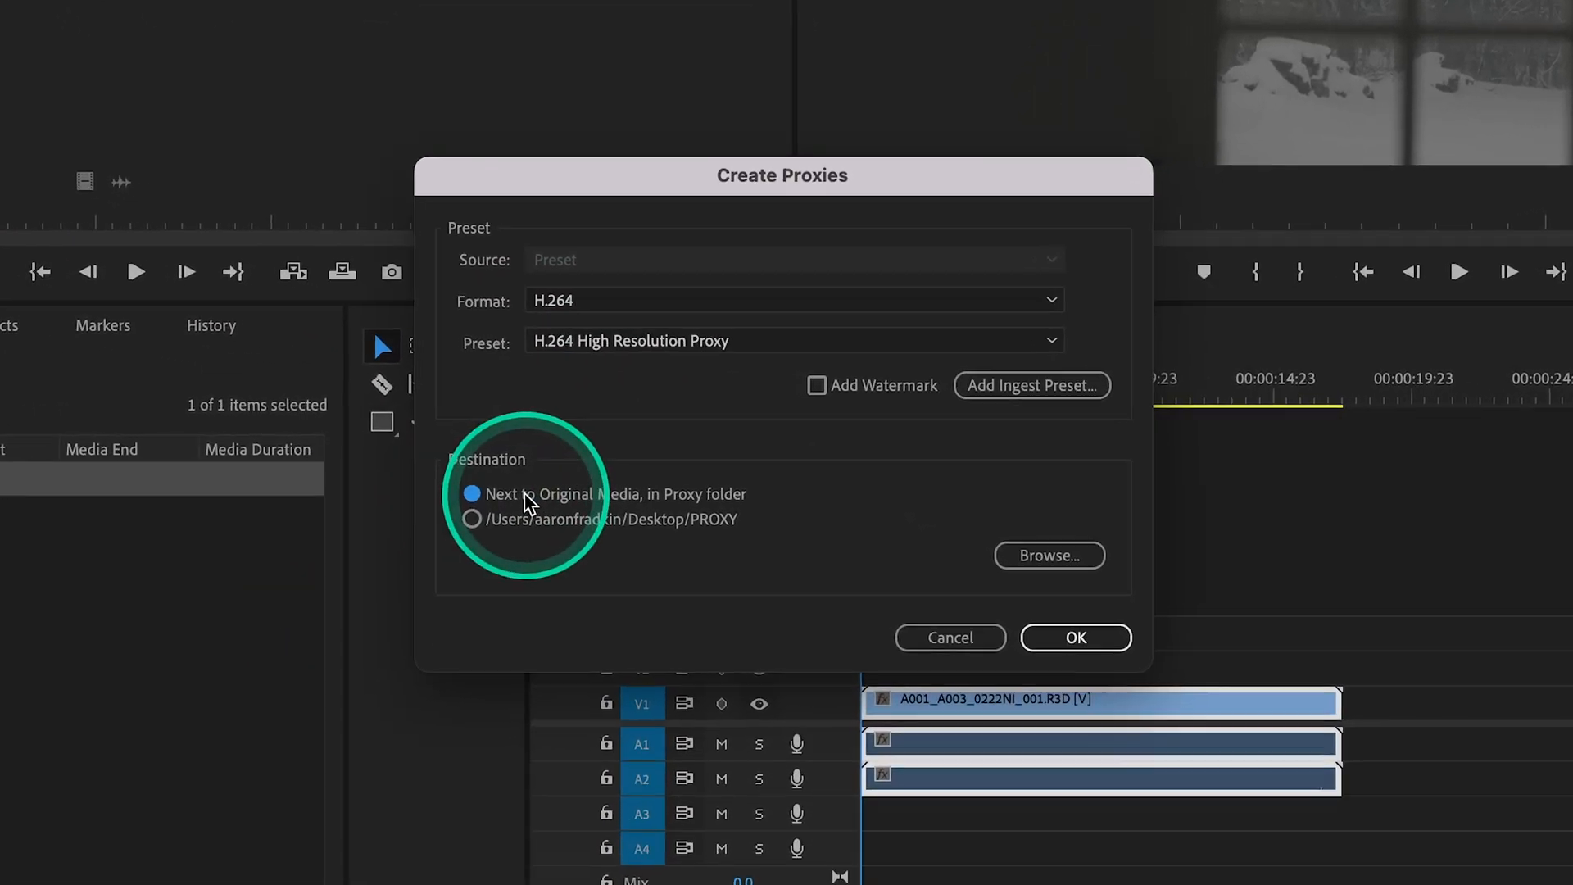
Step: Set the proxy destination to 'Next to Original Media, in Proxy folder'
{"action": "left_click", "coordinate": [1074, 638]}
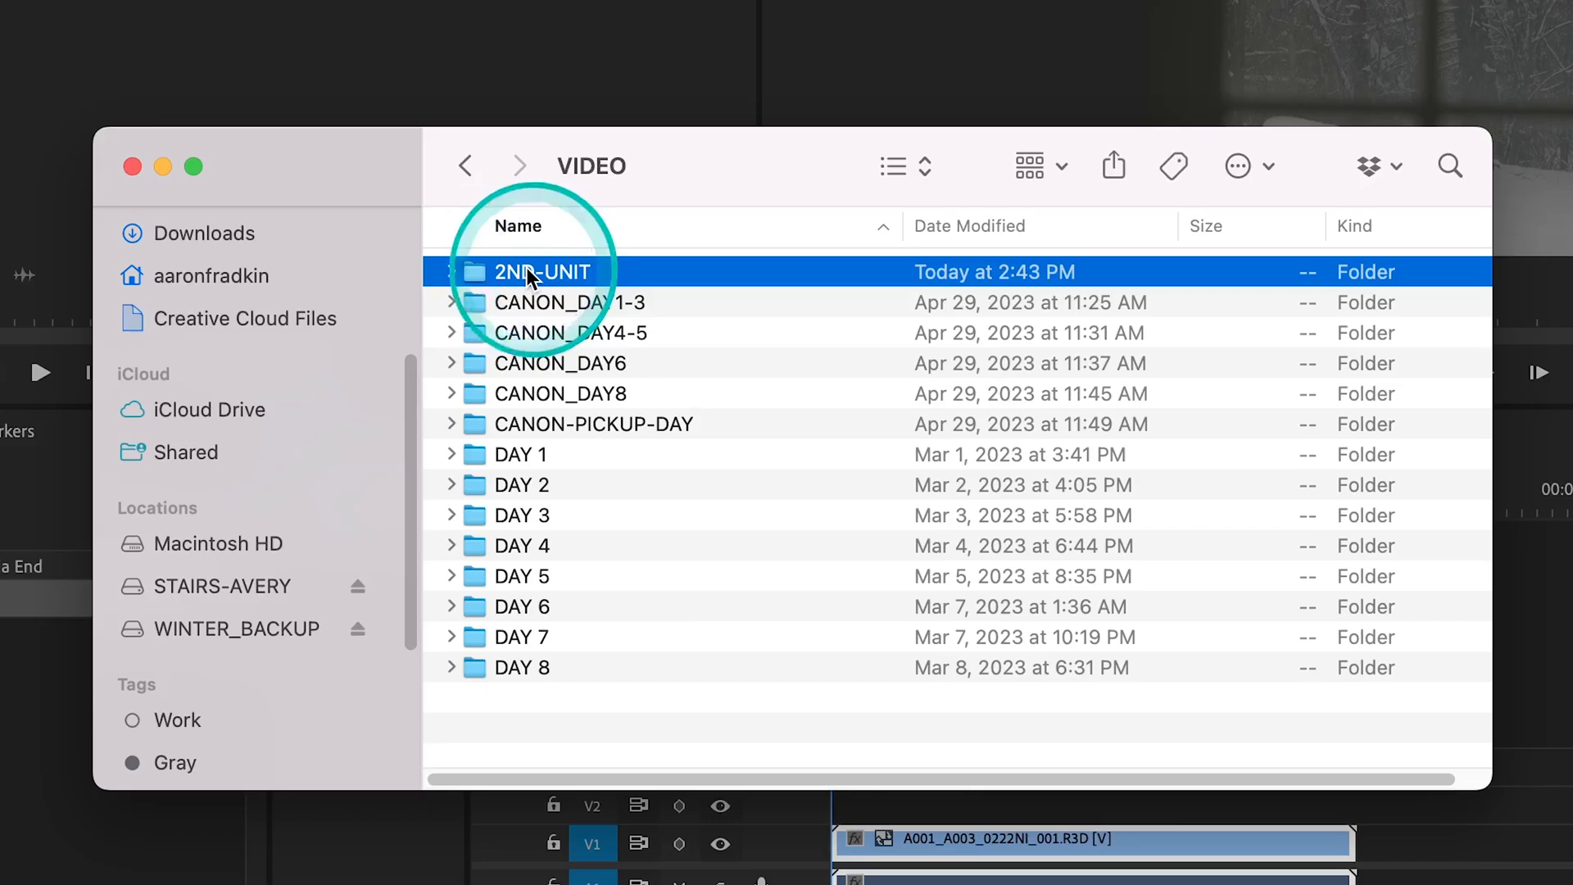
Step: Browse the 2ND-UNIT folder's 2nd Unit Proxies to review the generated A001–A025 MP4 proxies
{"action": "double_click", "coordinate": [538, 271]}
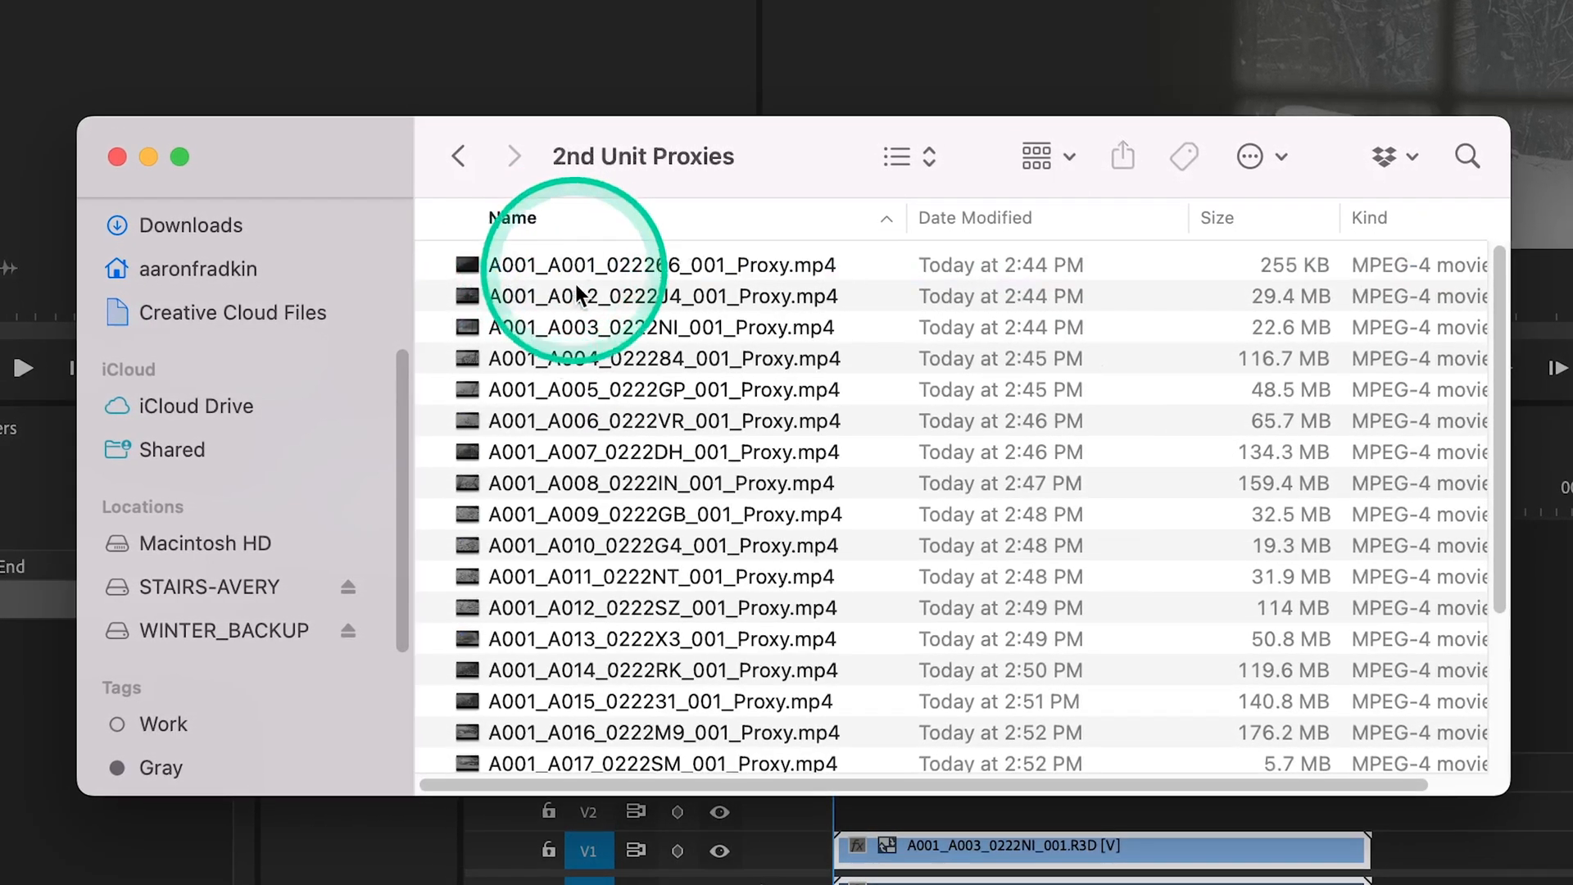
{"action": "scroll", "scroll_direction": "down", "scroll_amount": 3}
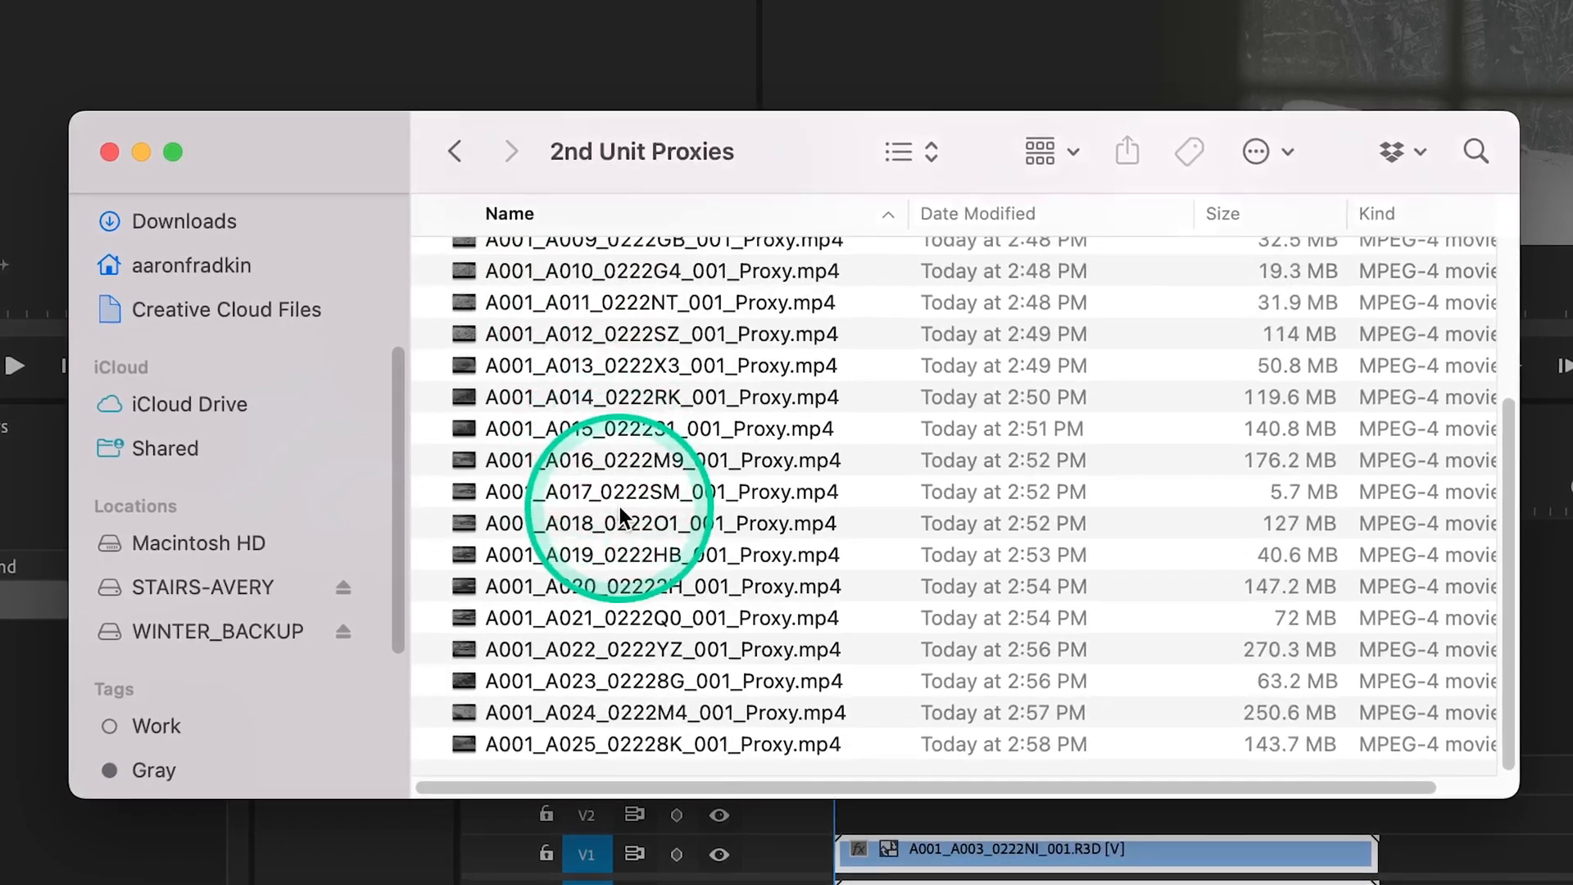
{"action": "scroll", "scroll_direction": "up", "scroll_amount": 3}
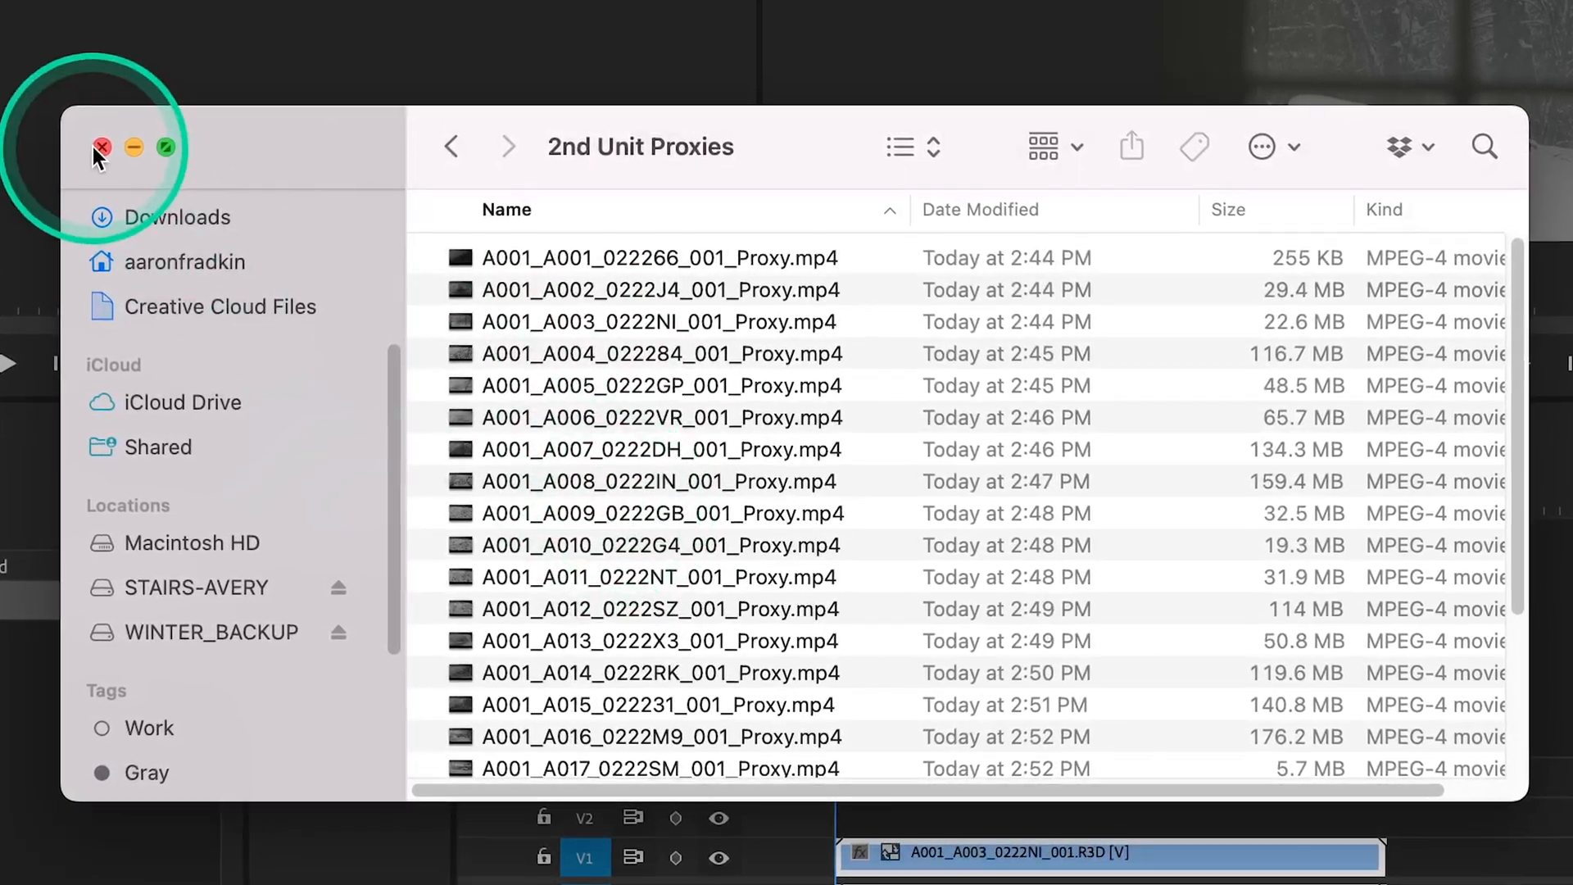